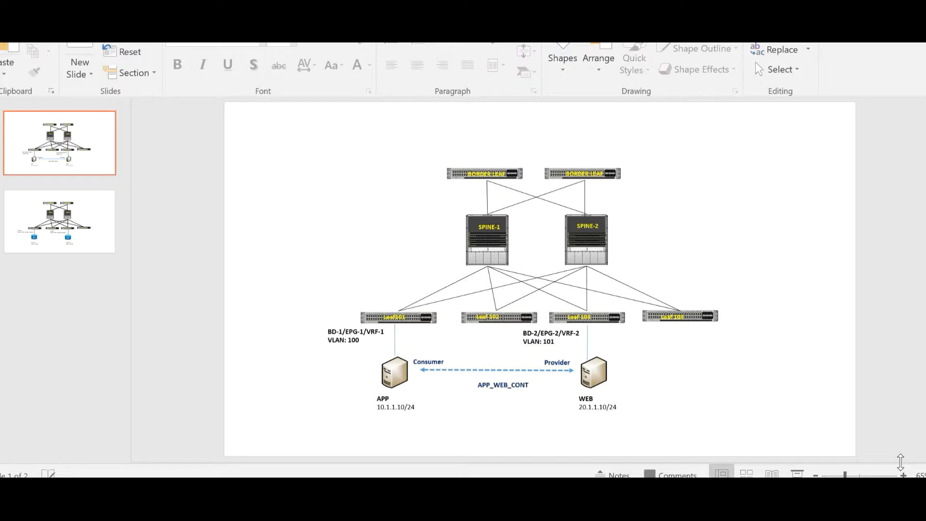
pyautogui.moveTo(606, 422)
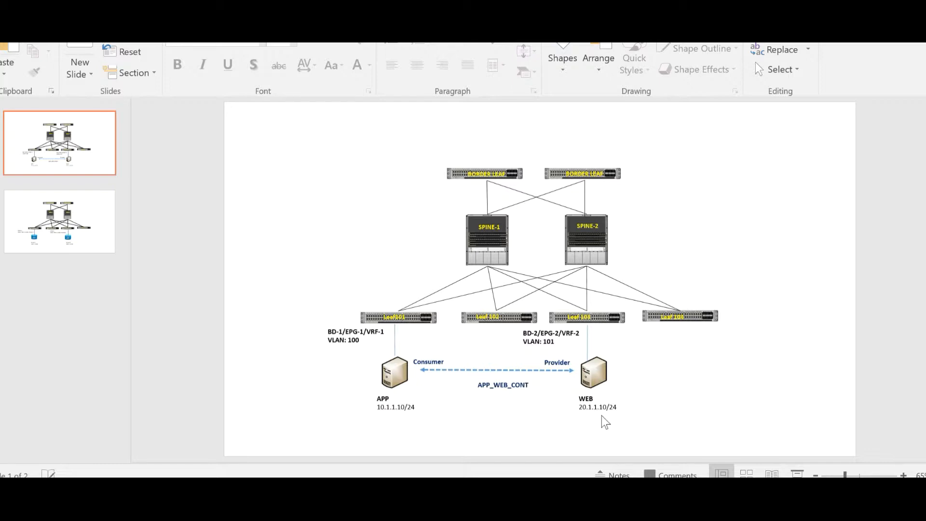
# - Point out the APP server and WEB leaf on the slide, then run show zoning-rule on Leaf_101
pyautogui.click(394, 372)
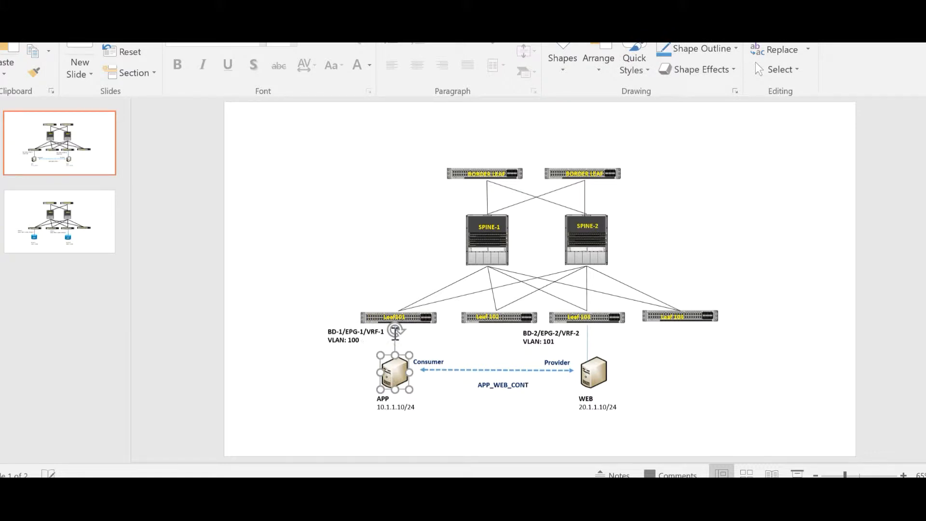
pyautogui.click(593, 372)
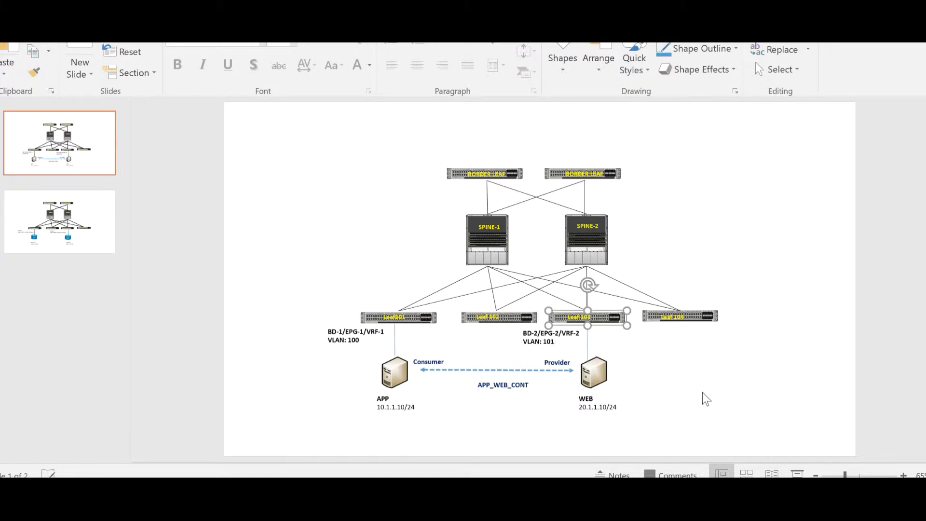
pyautogui.click(513, 405)
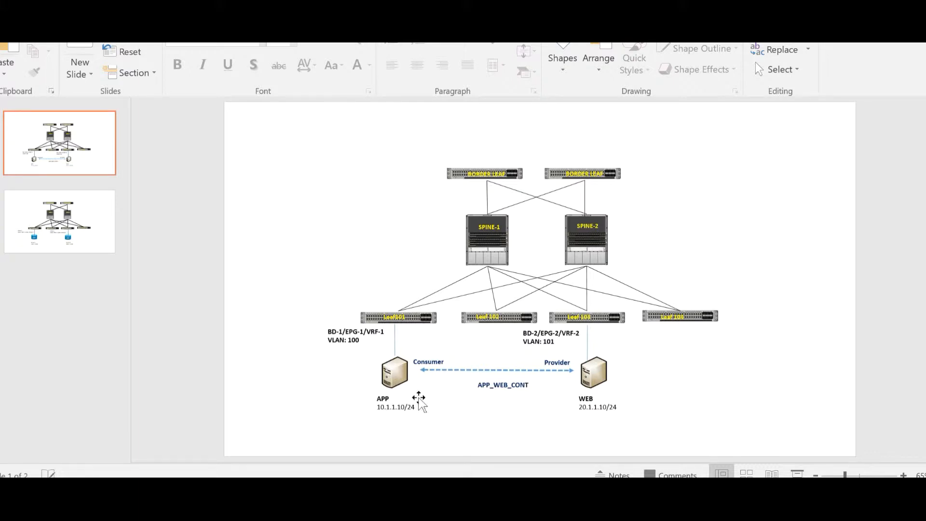
pyautogui.moveTo(567, 385)
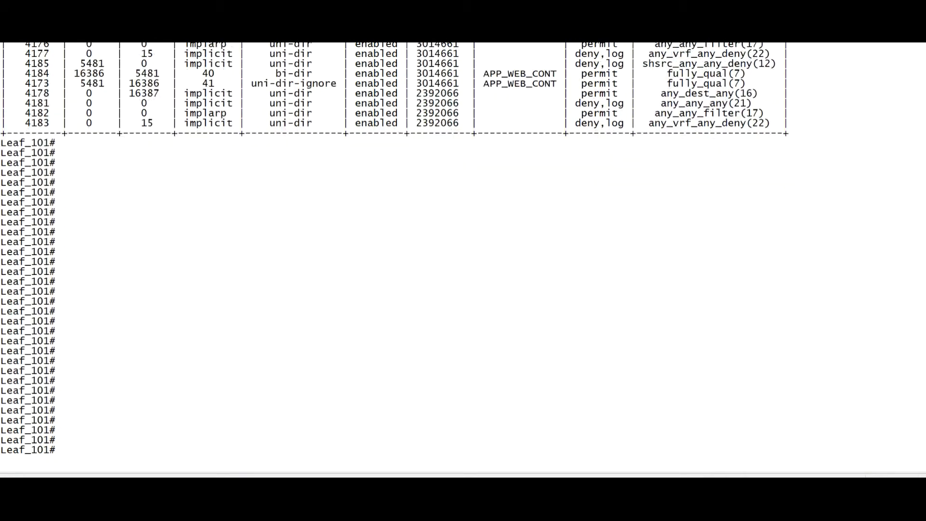
pyautogui.write('show zoning-ru')
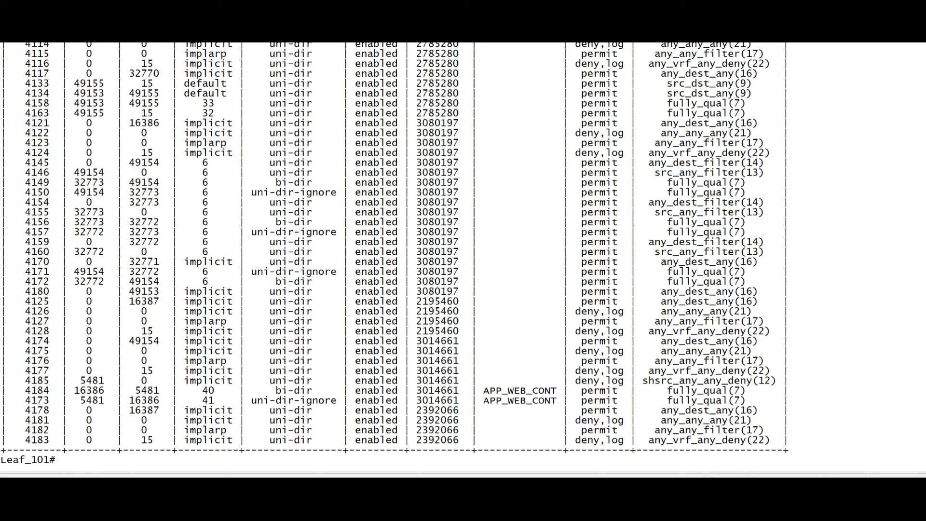
pyautogui.write('show zoning-rule')
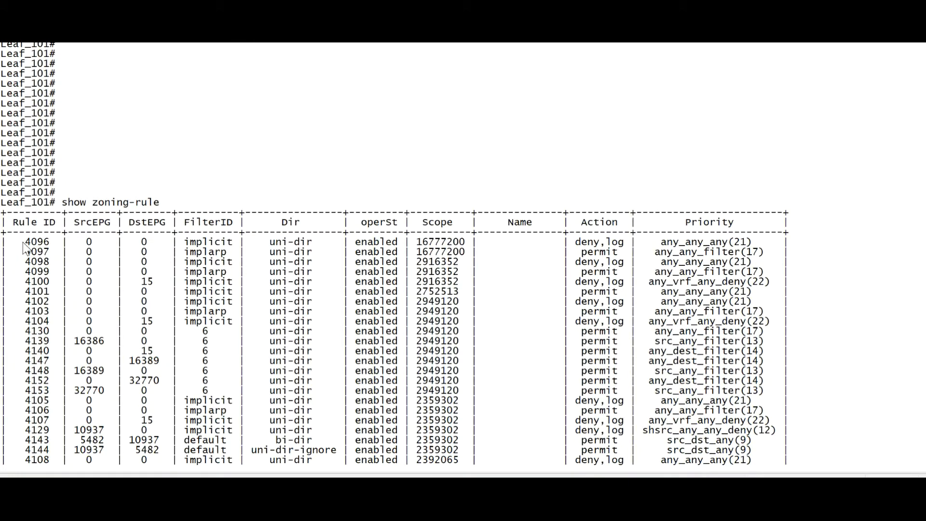
pyautogui.doubleClick(34, 242)
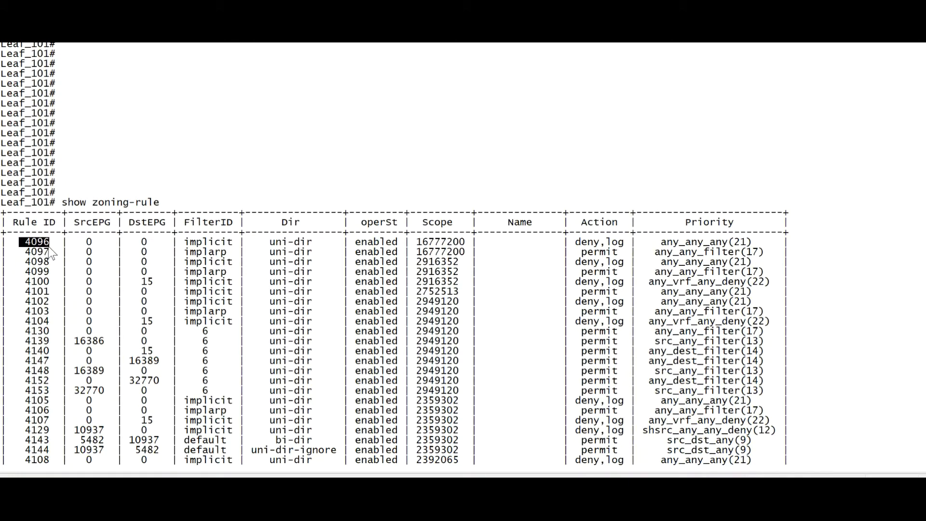
pyautogui.moveTo(50, 251)
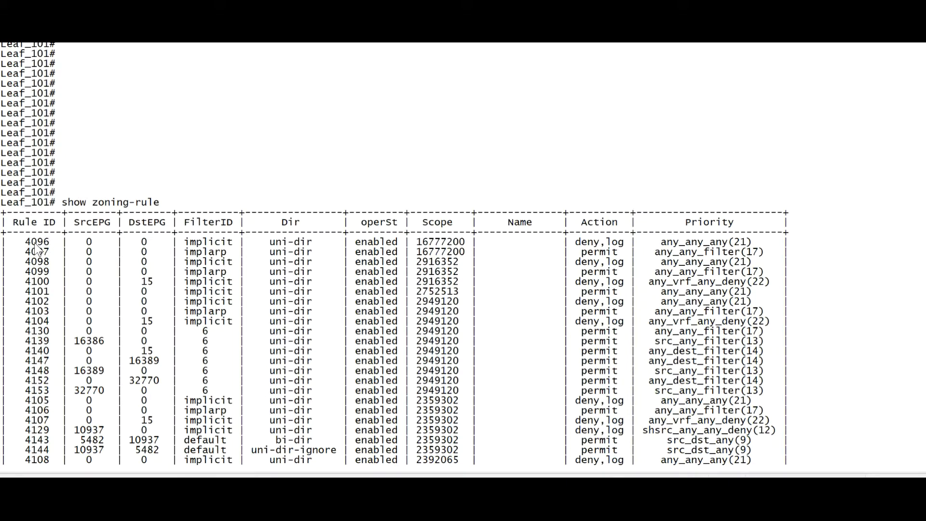
pyautogui.moveTo(88, 248)
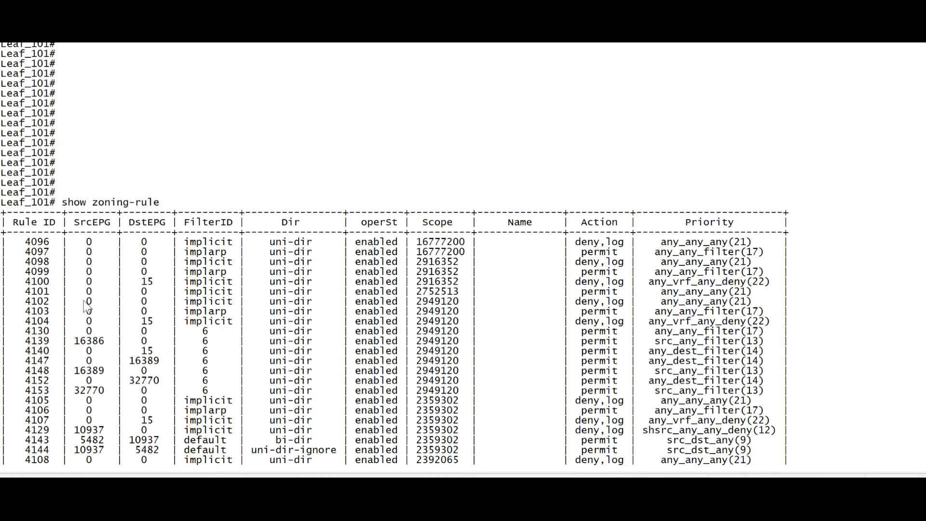
pyautogui.moveTo(137, 230)
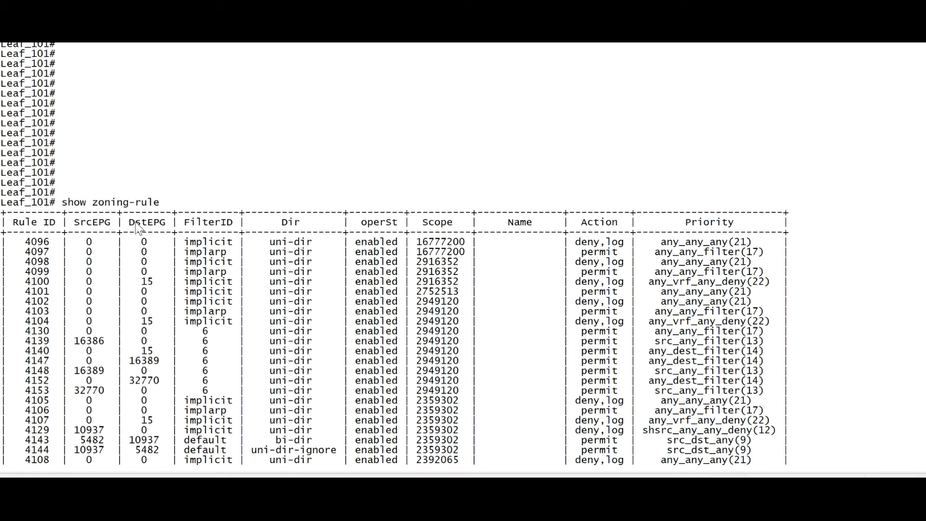
pyautogui.moveTo(149, 363)
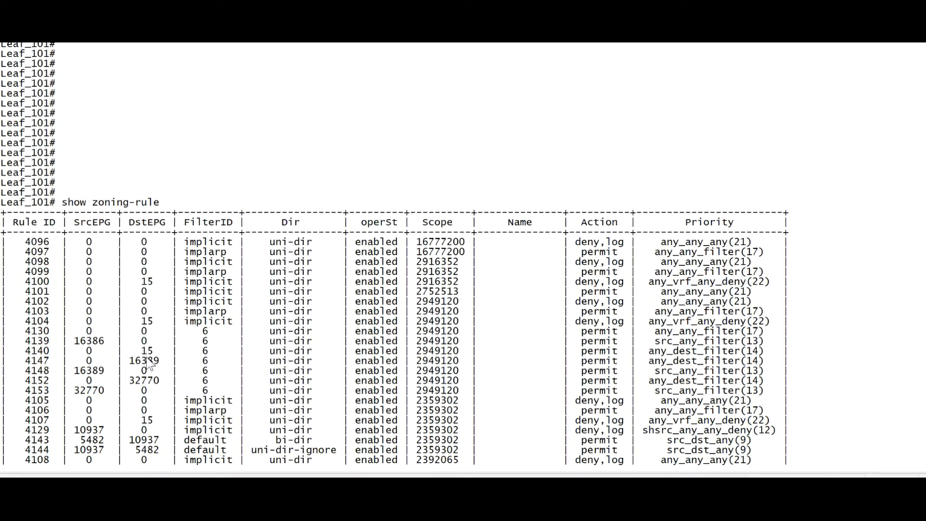
pyautogui.doubleClick(88, 341)
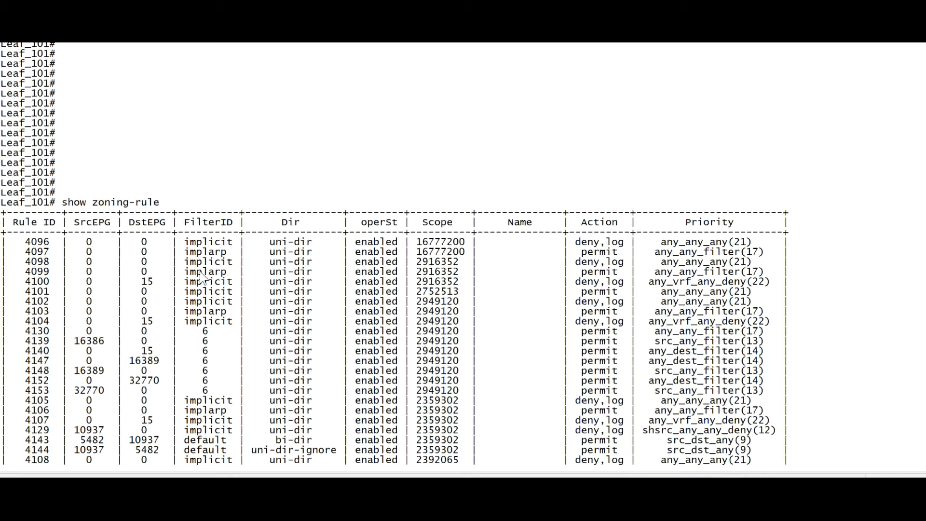
pyautogui.moveTo(219, 281)
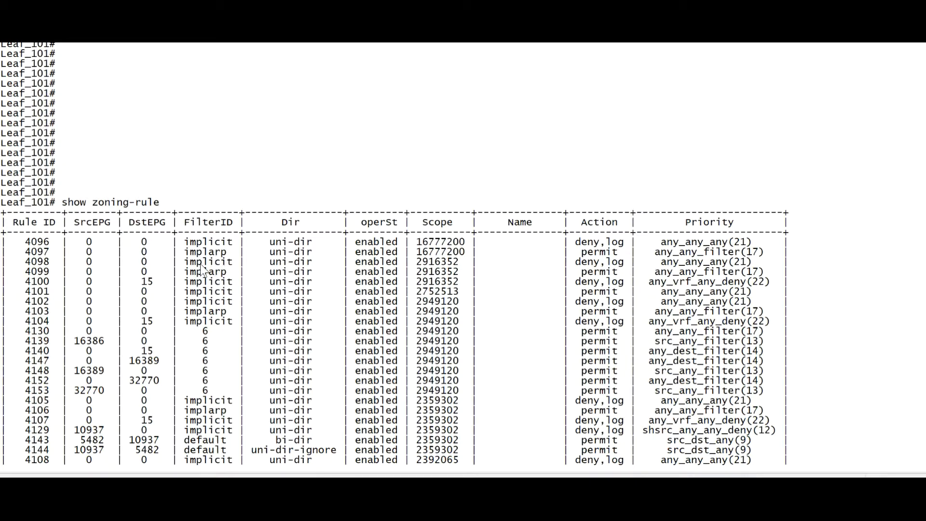
pyautogui.moveTo(200, 268)
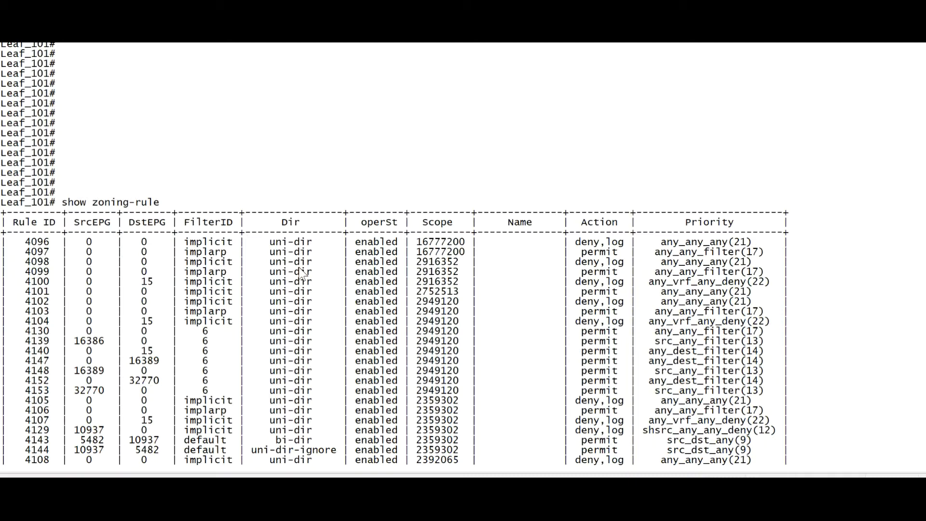
pyautogui.moveTo(416, 226)
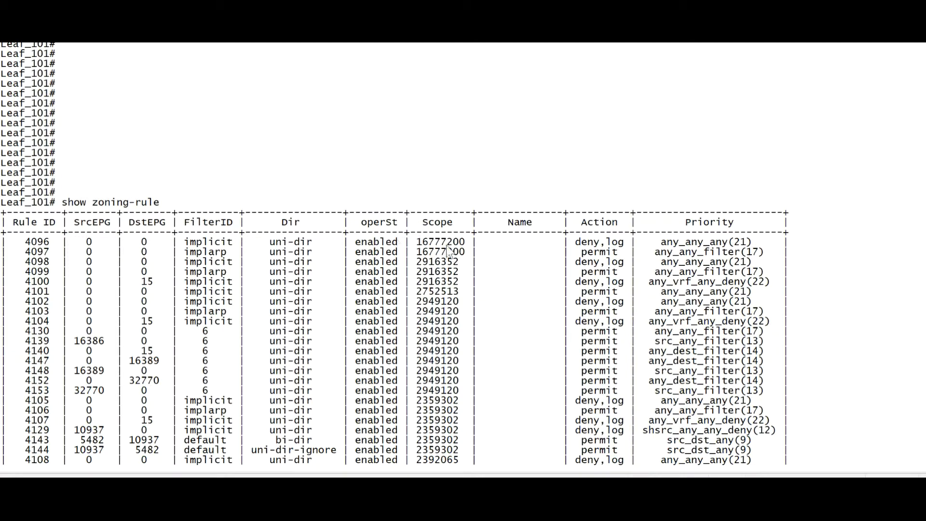
pyautogui.moveTo(578, 245)
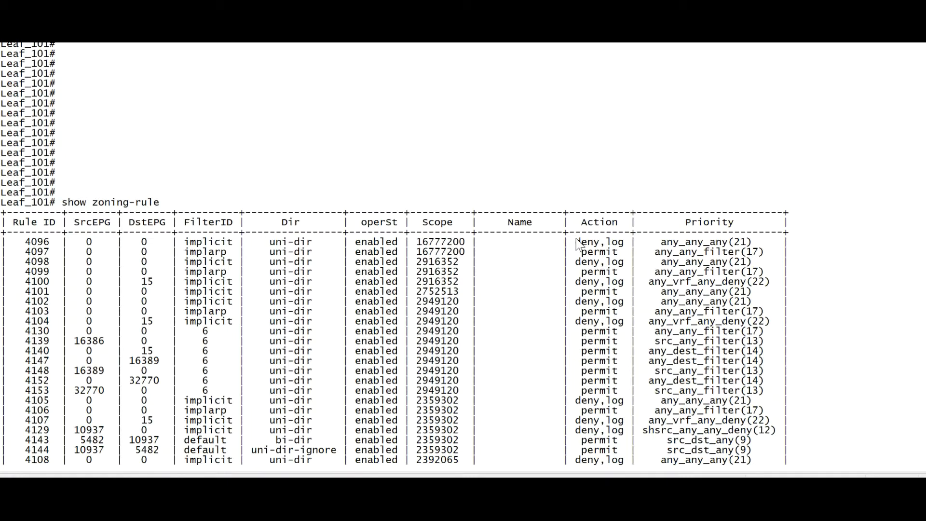
pyautogui.moveTo(616, 263)
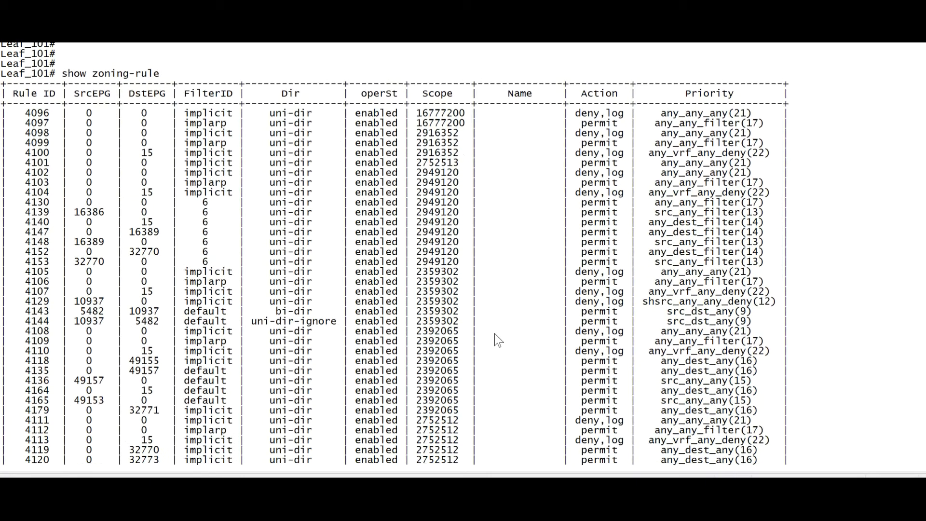
# - Scroll to the table's end and highlight source EPG 16386 of rule 4184
pyautogui.scroll(-3)
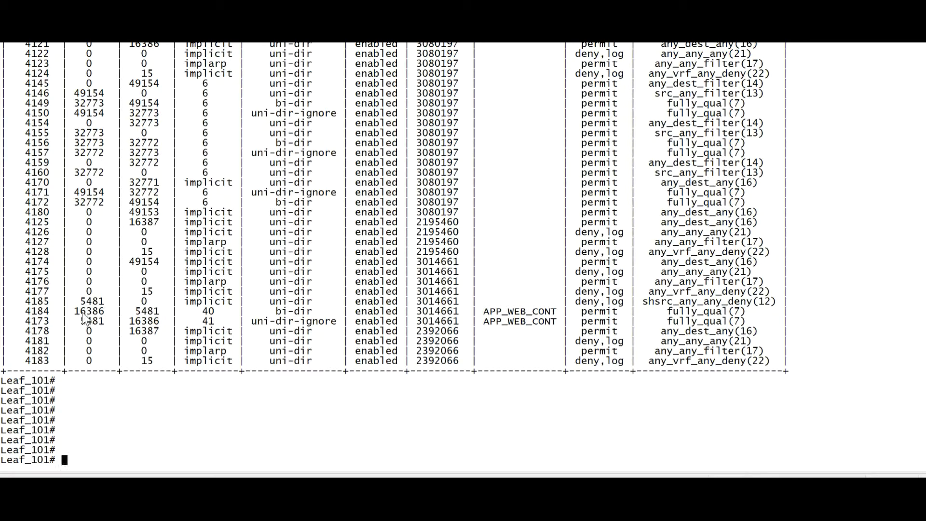
pyautogui.doubleClick(92, 311)
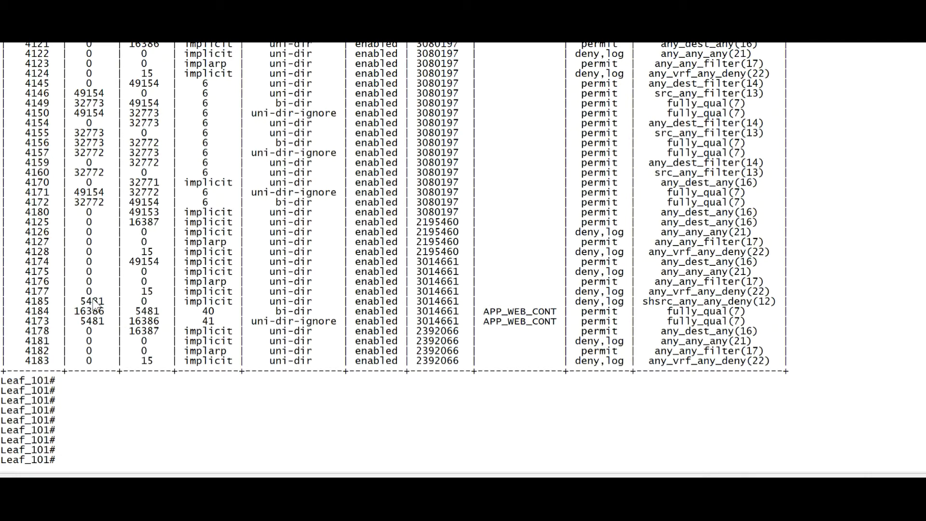
pyautogui.moveTo(461, 366)
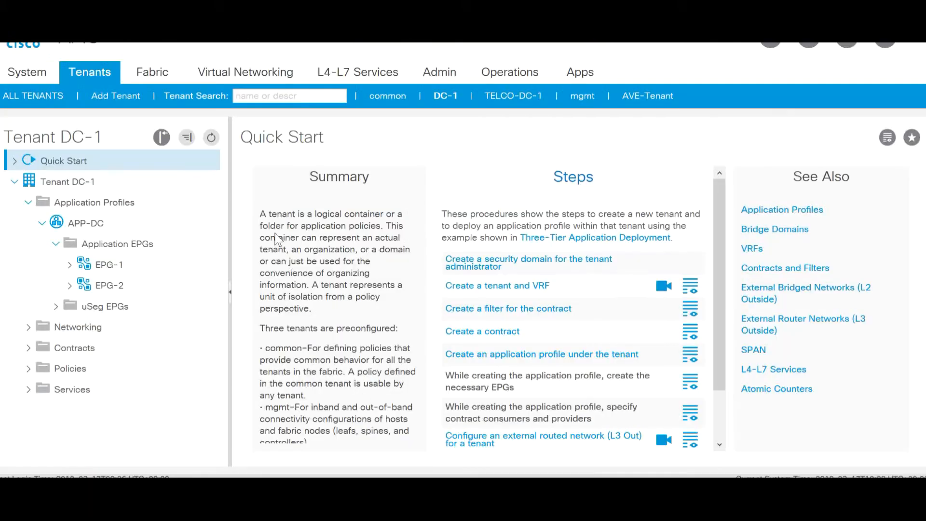
# - Open EPG-1's Policy > General properties in APIC and scroll through them
pyautogui.click(108, 265)
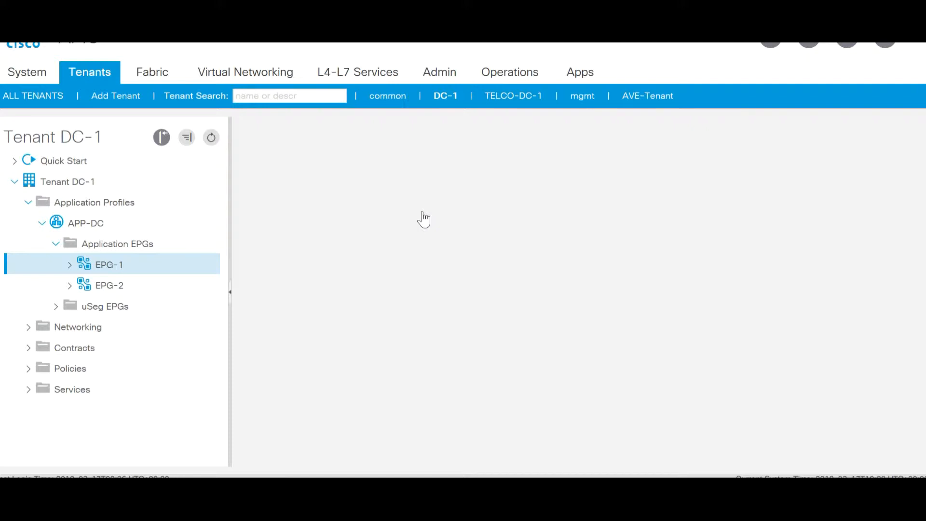
pyautogui.click(108, 264)
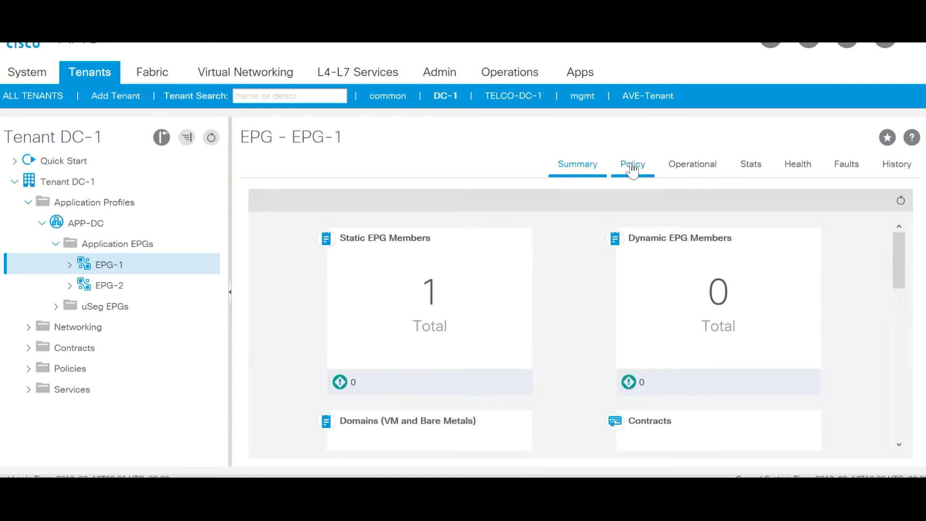
pyautogui.click(632, 164)
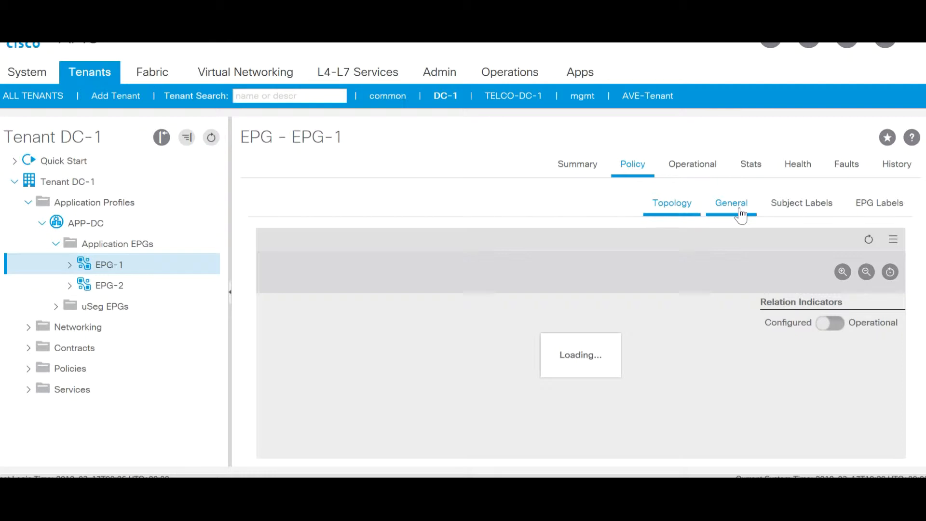
pyautogui.click(732, 203)
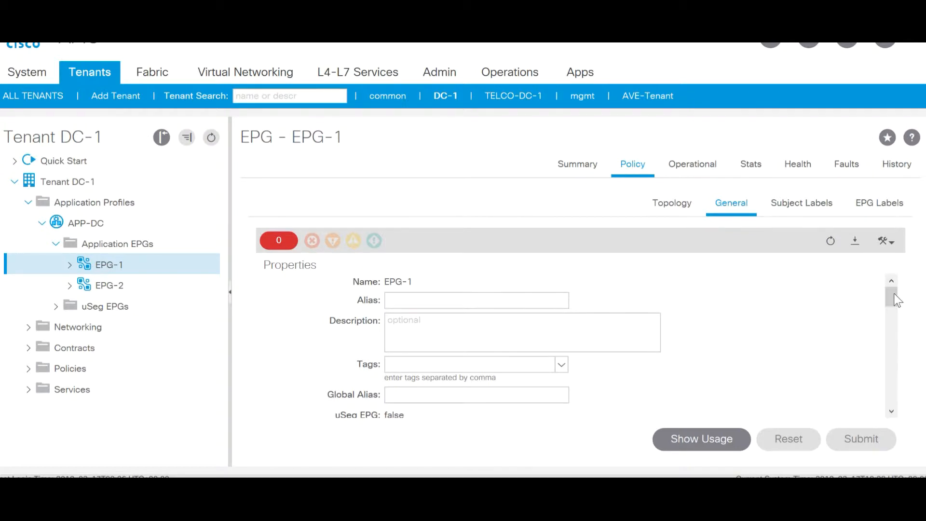
pyautogui.scroll(-3)
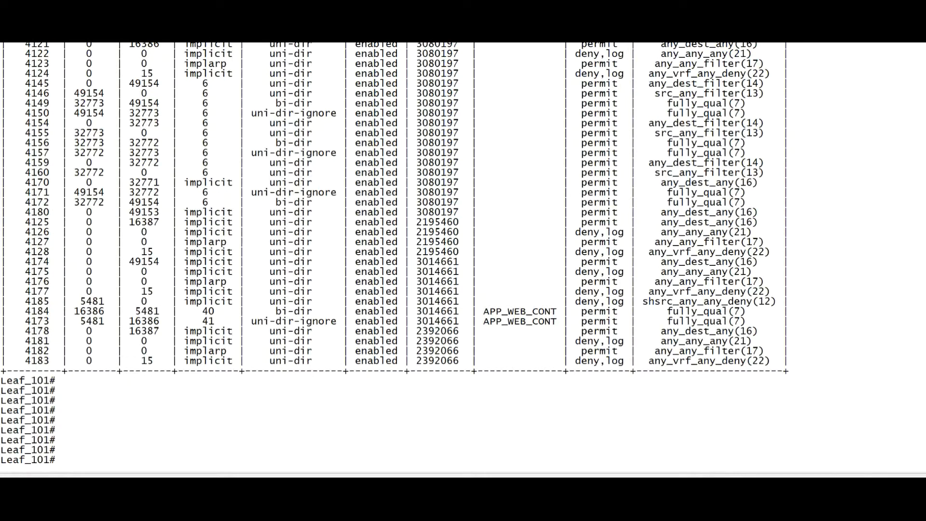
# - Type 'show zoning-rule src-epg 16386' at the Leaf_101 prompt
pyautogui.write('so')
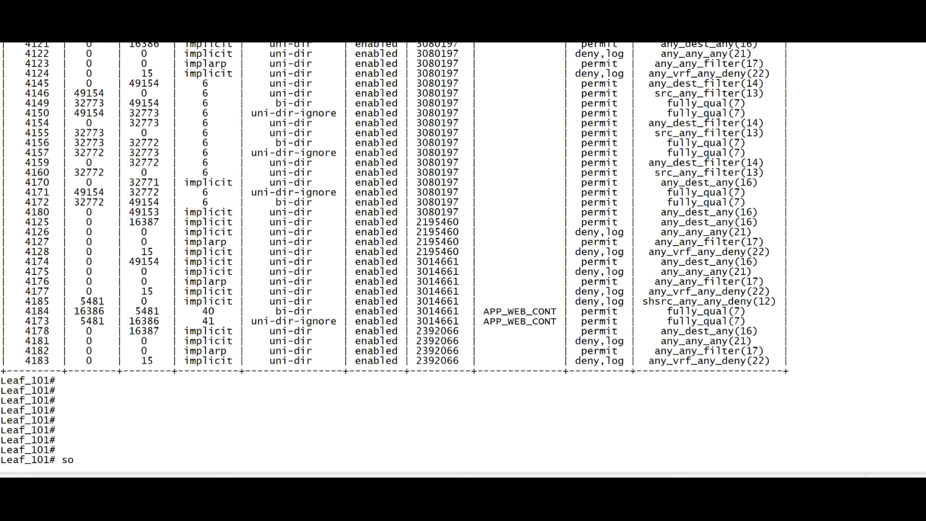
pyautogui.write('how zoning-')
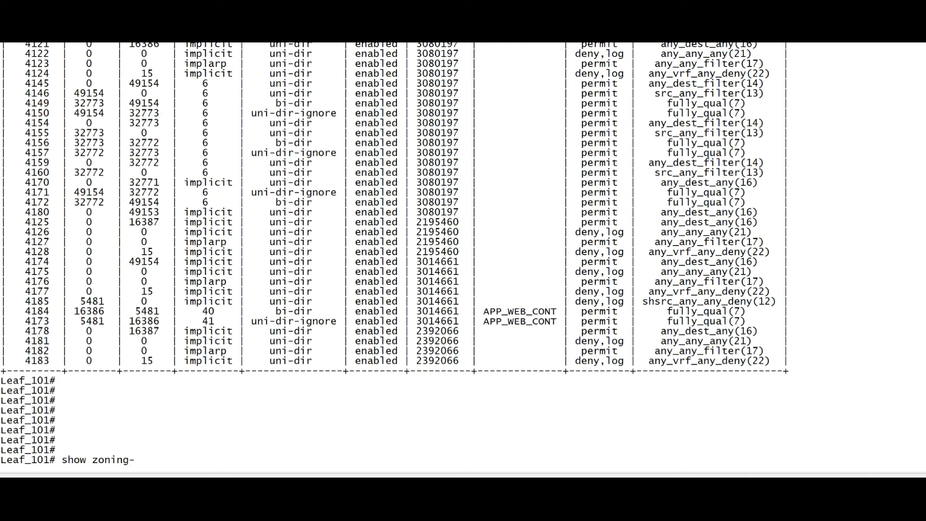
pyautogui.write('rule sr')
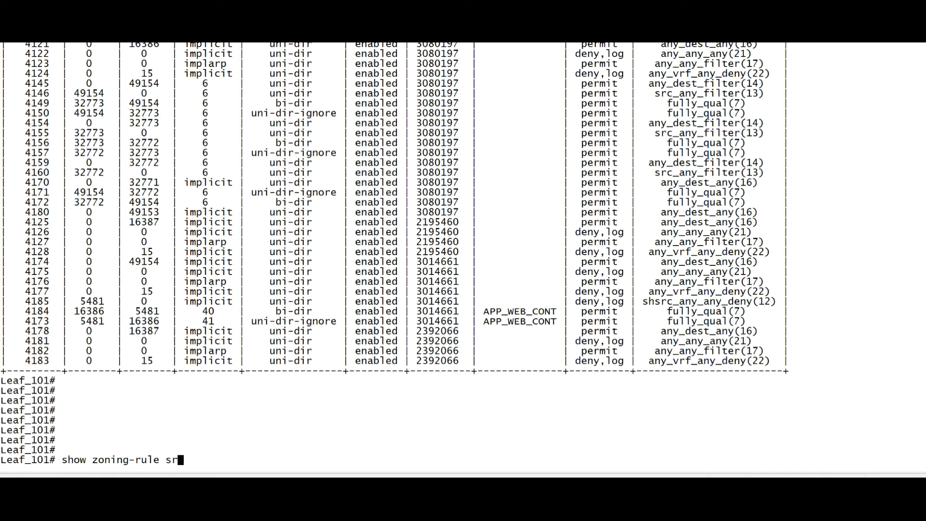
pyautogui.write('c-epg 16')
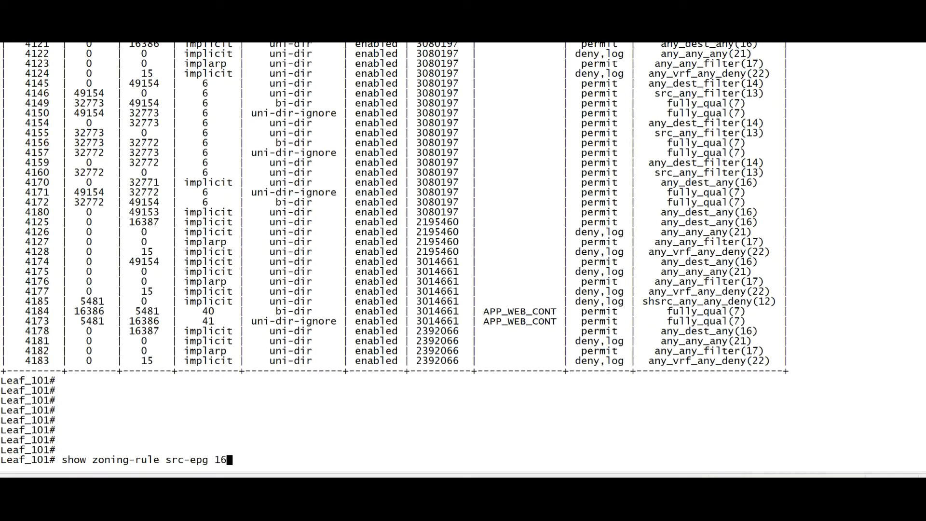
pyautogui.write('386')
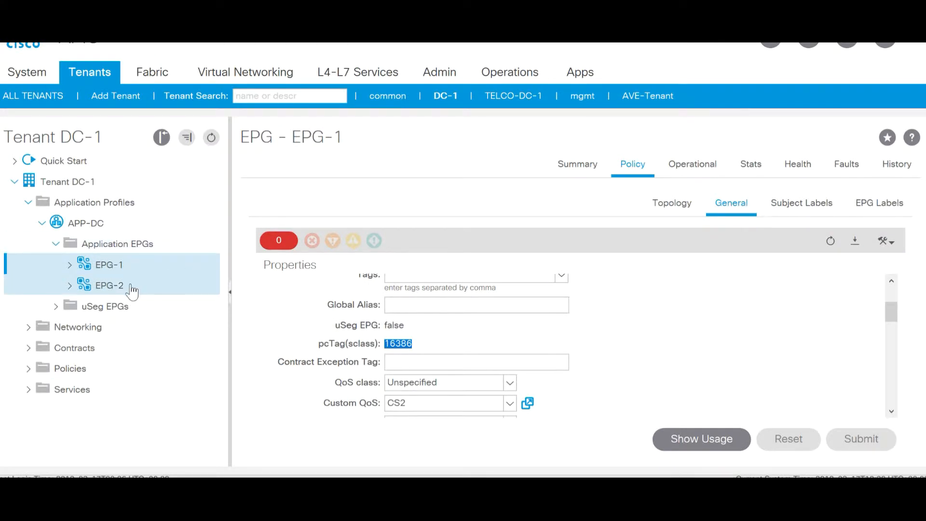
# - Open EPG-2's Policy > General properties in APIC and scroll through them
pyautogui.click(108, 285)
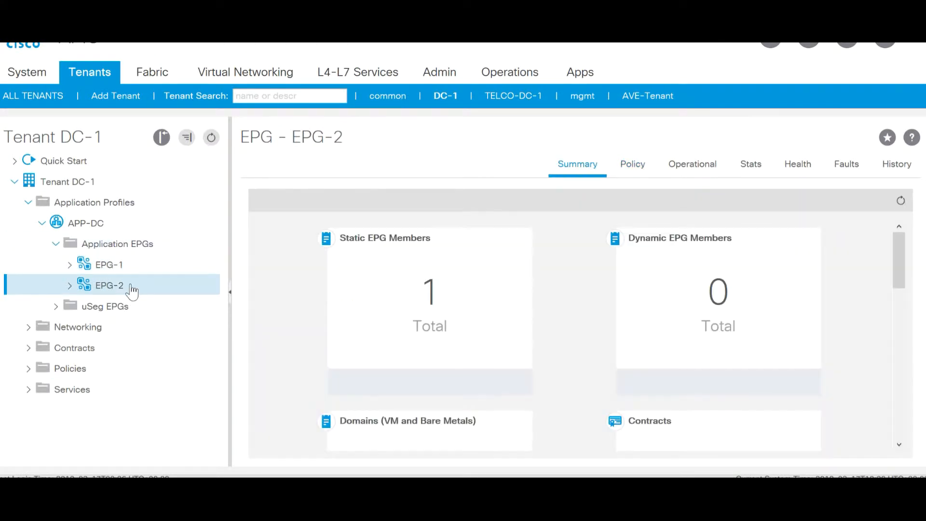
pyautogui.click(632, 164)
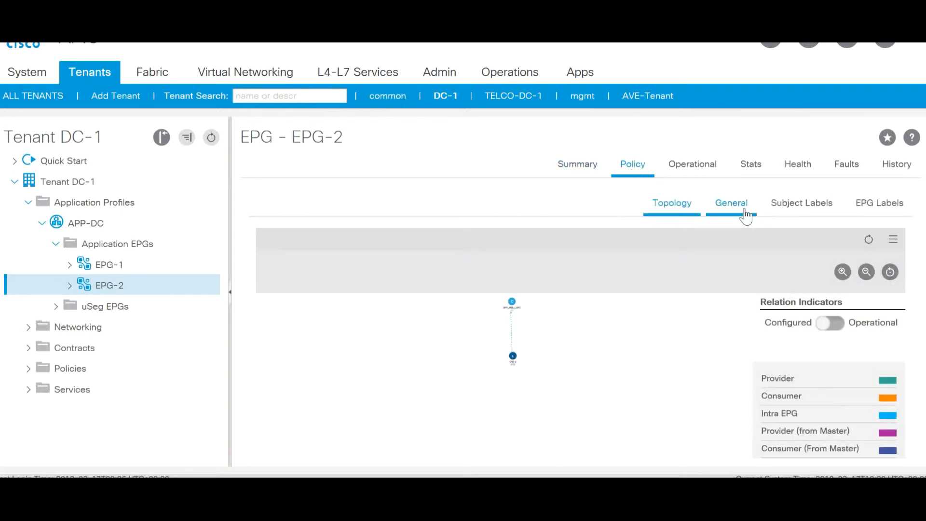
pyautogui.click(731, 203)
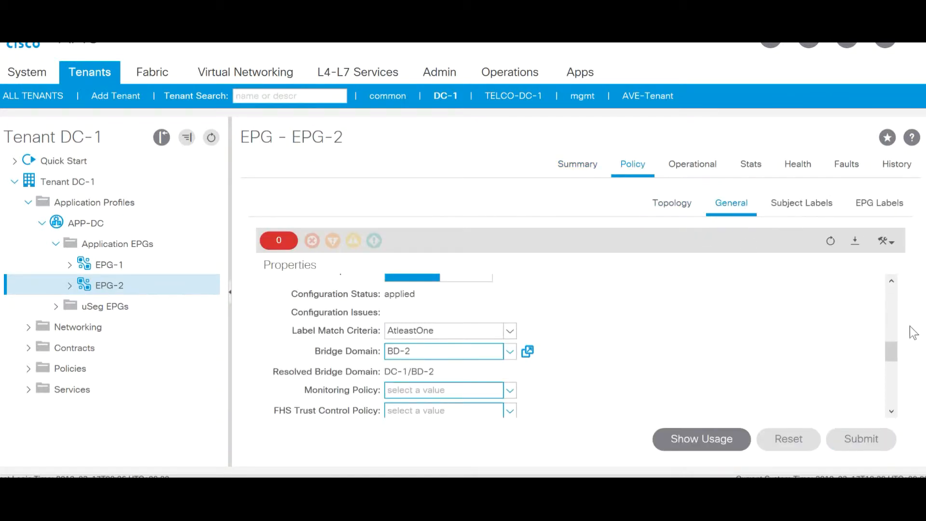
pyautogui.scroll(-3)
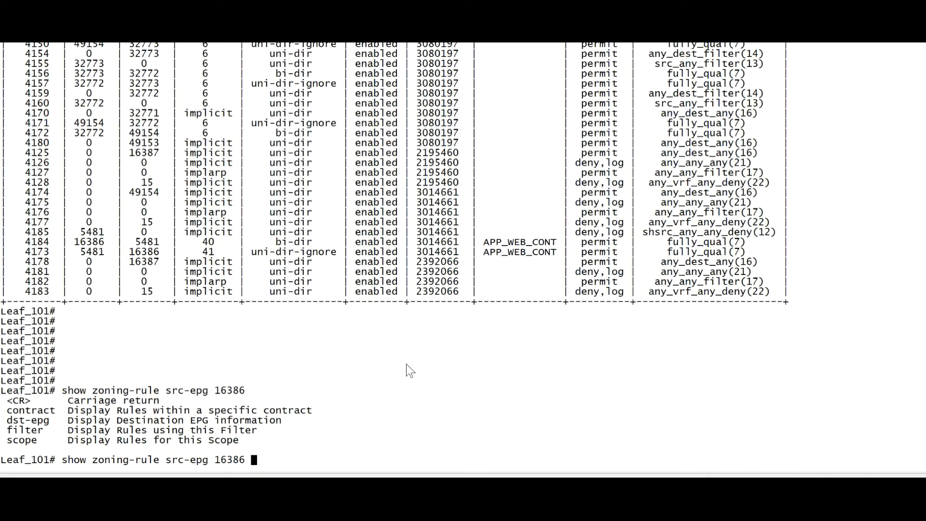
# - Run 'show zoning-rule src-epg 16386 dst-epg 5481' and highlight rule 4184's bi-dir direction
pyautogui.write('5481')
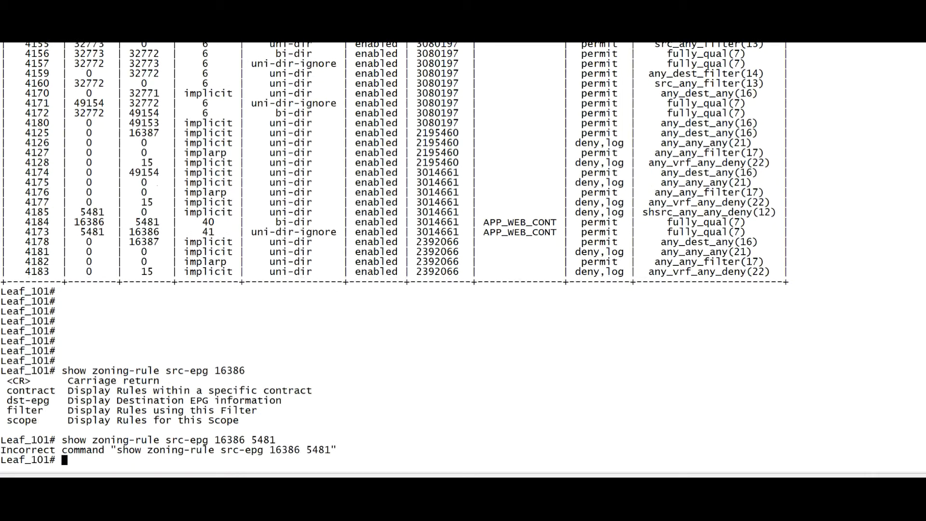
pyautogui.write('show zoning-rule src-epg 16386')
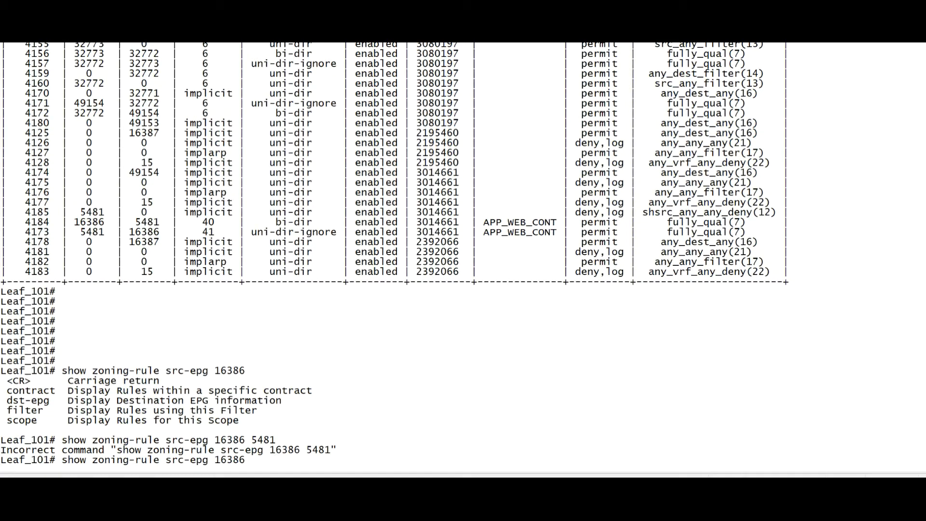
pyautogui.write('dst-epg 5481')
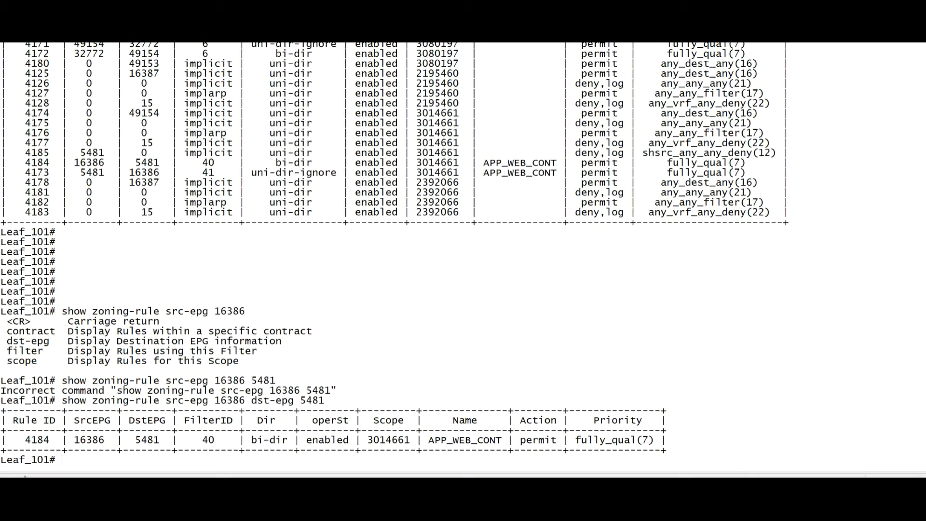
pyautogui.doubleClick(36, 440)
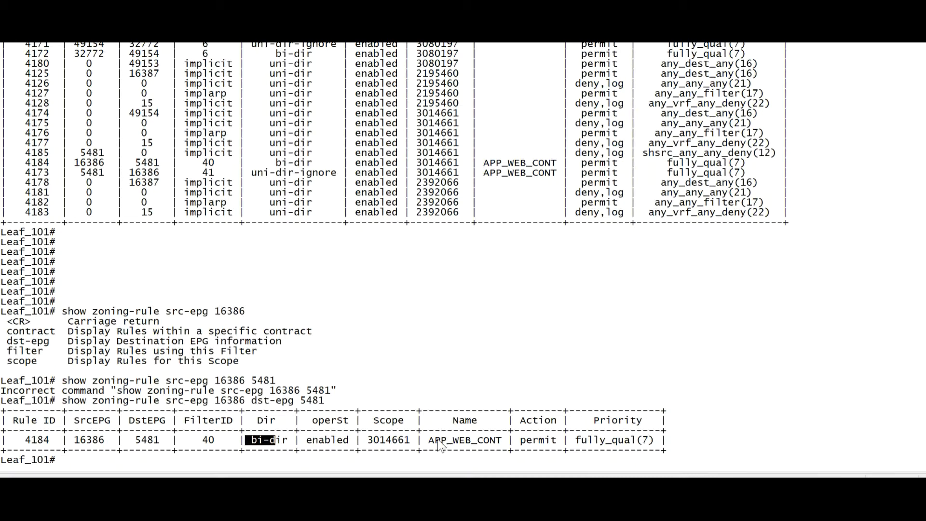
pyautogui.doubleClick(464, 440)
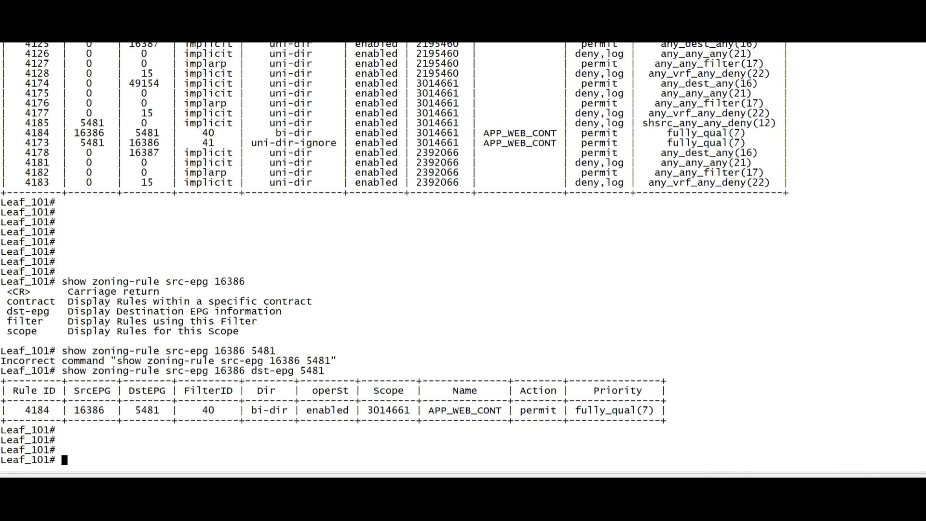
# - List the 'show system internal' subcommands and begin the policy-mgr stats command
pyautogui.write('s')
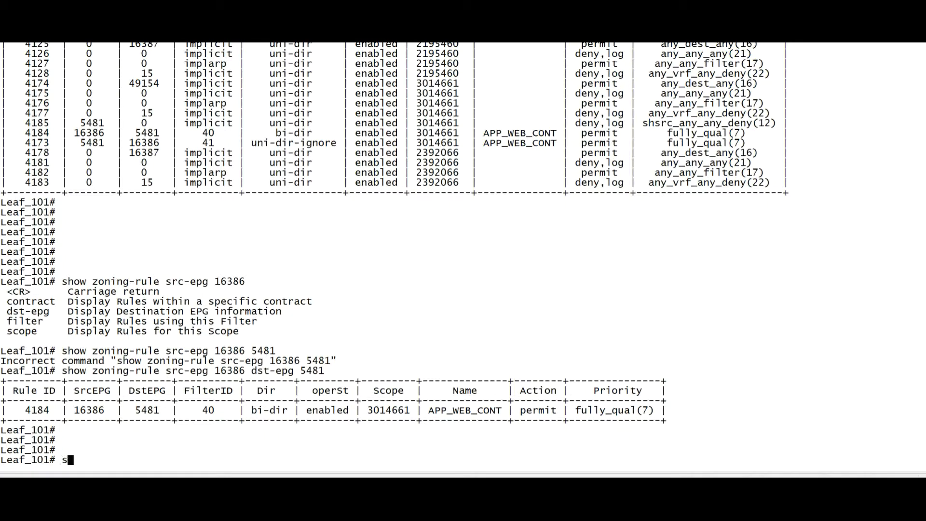
pyautogui.write('how system internal po')
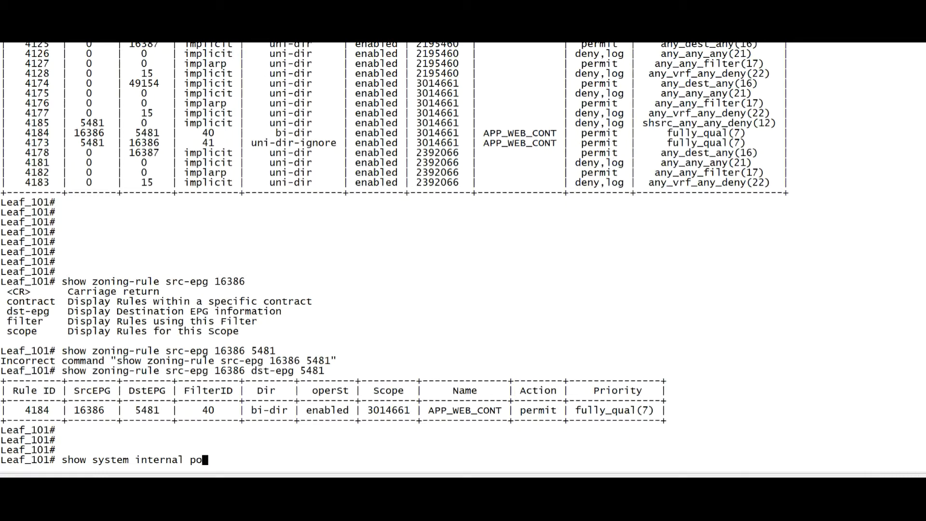
pyautogui.press('BackSpace')
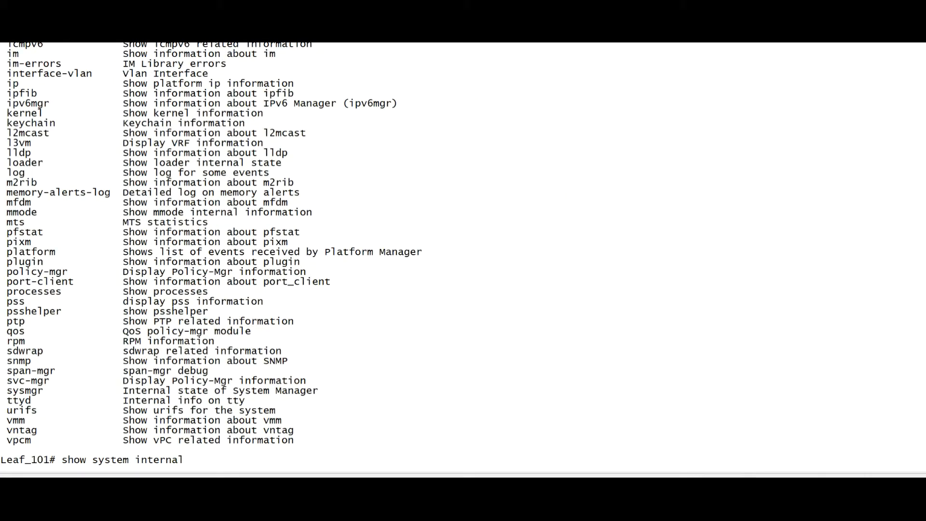
pyautogui.write('policy-mgr')
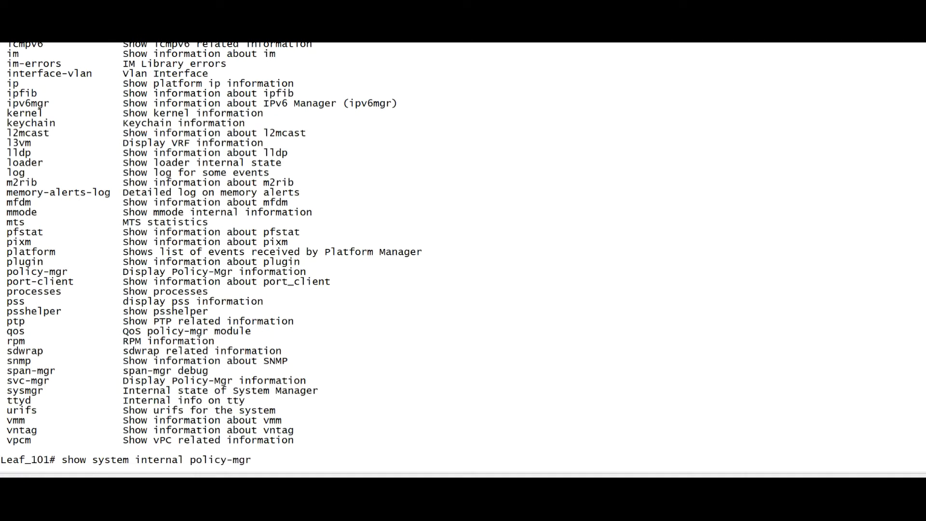
pyautogui.write('stats')
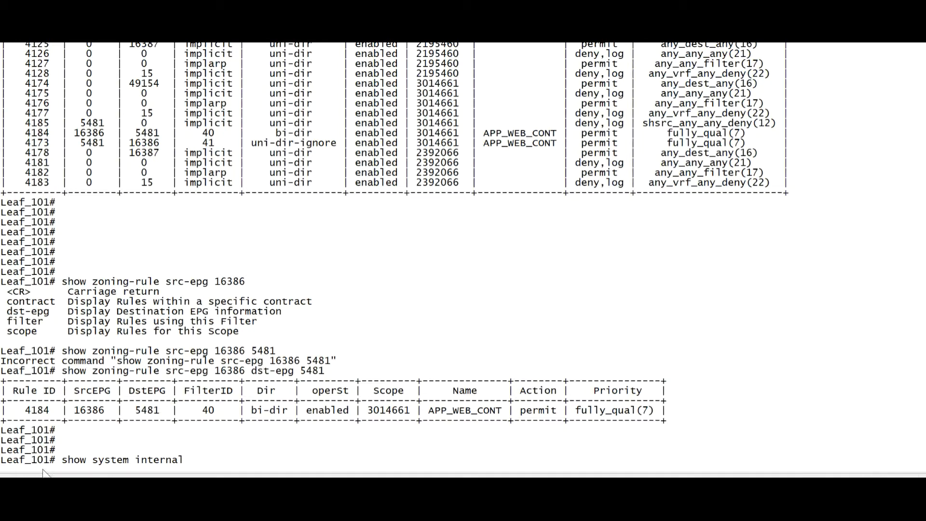
# - Run policy-mgr stats for rule 4184 twice, both reporting zero ingress, egress and packets
pyautogui.doubleClick(37, 410)
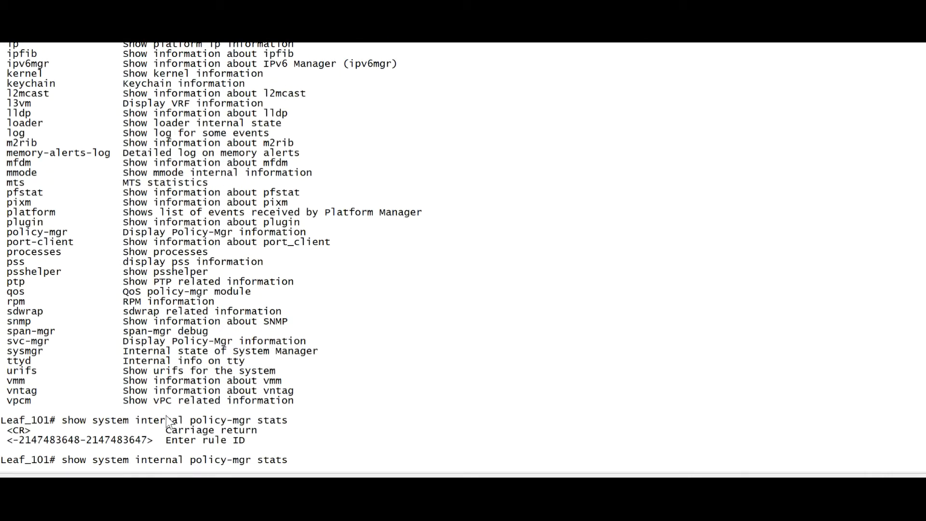
pyautogui.write('4184')
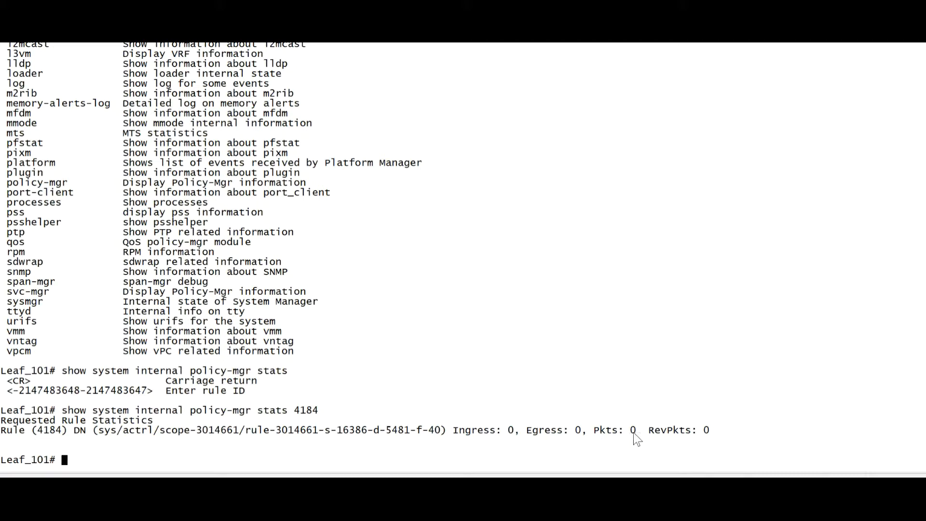
pyautogui.doubleClick(634, 429)
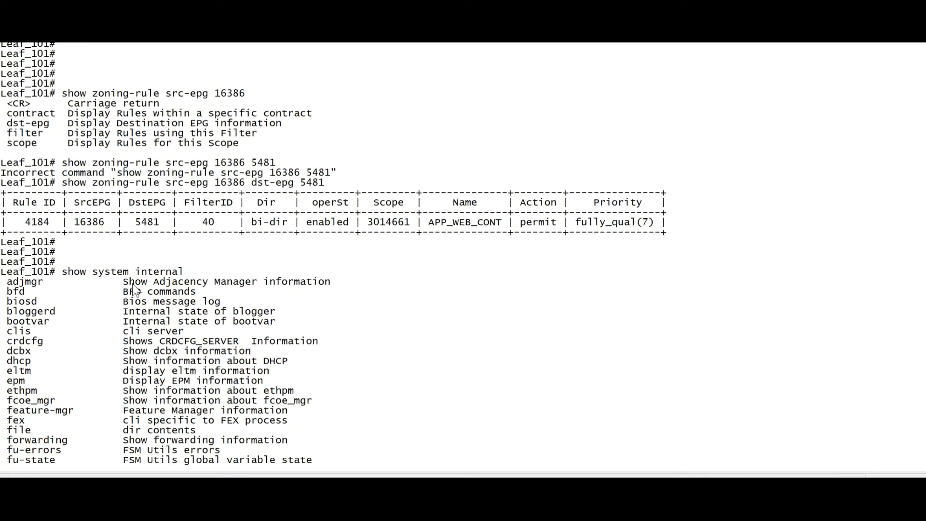
pyautogui.doubleClick(88, 221)
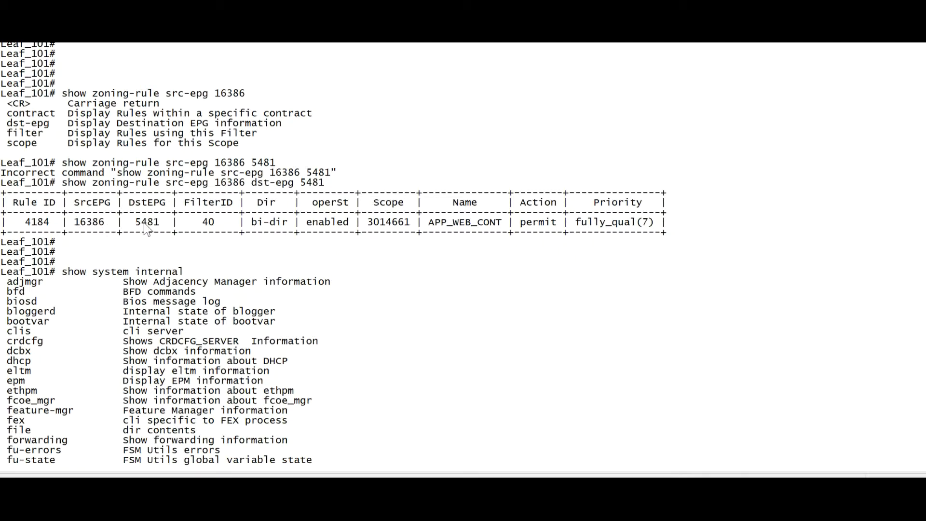
pyautogui.doubleClick(147, 222)
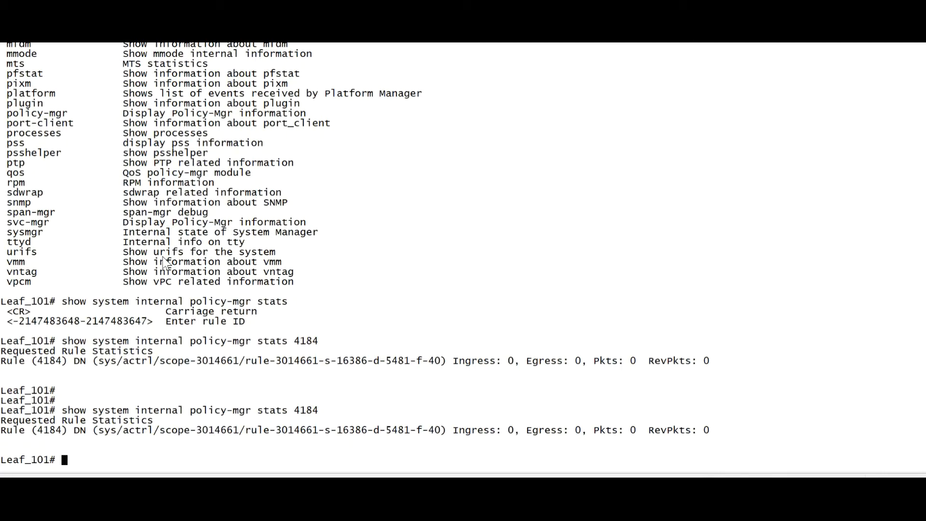
# - Exit Leaf_101 and run 'moquery -c fvAEPg' grepping for EPG-1 and pcTag on the APIC
pyautogui.write('exit')
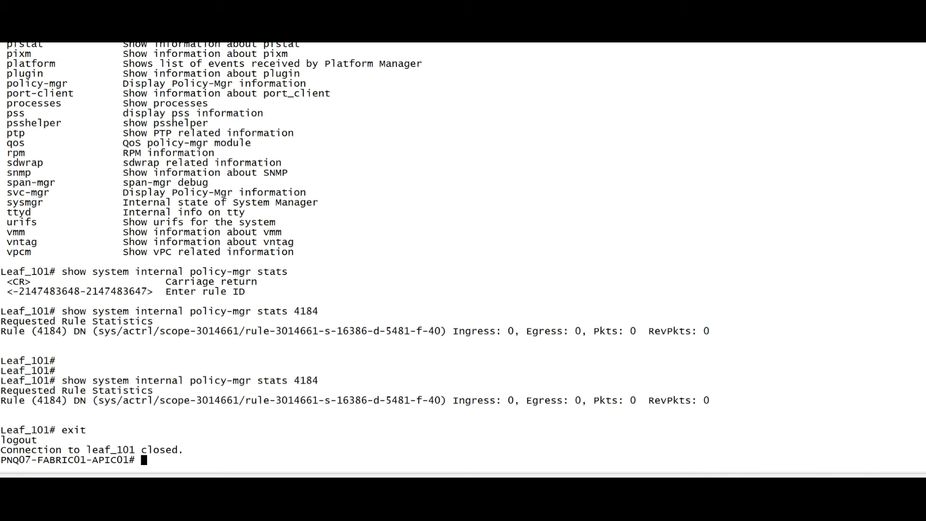
pyautogui.write('show')
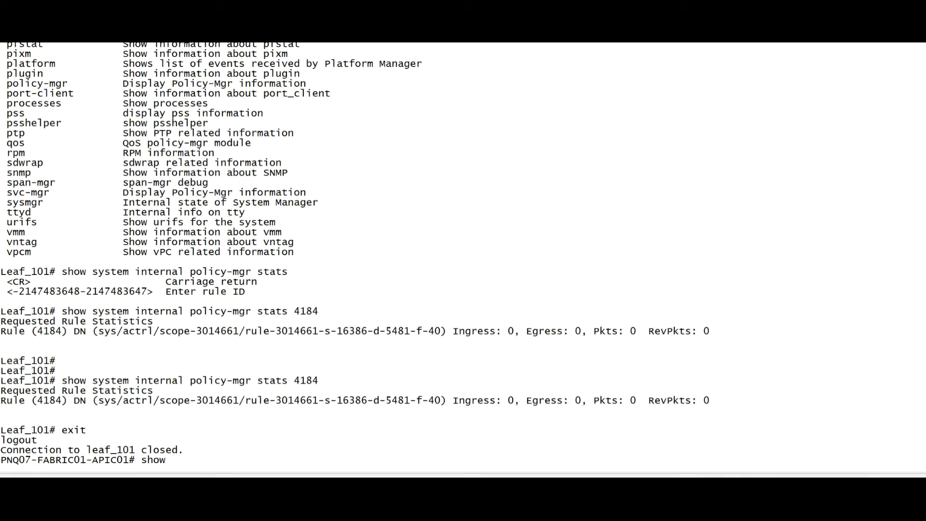
pyautogui.write('moquery -')
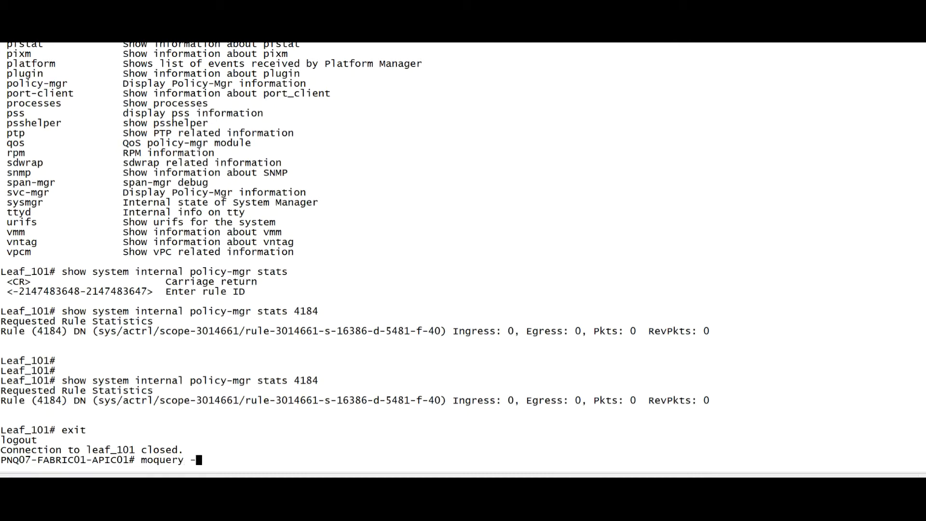
pyautogui.write('c fvA')
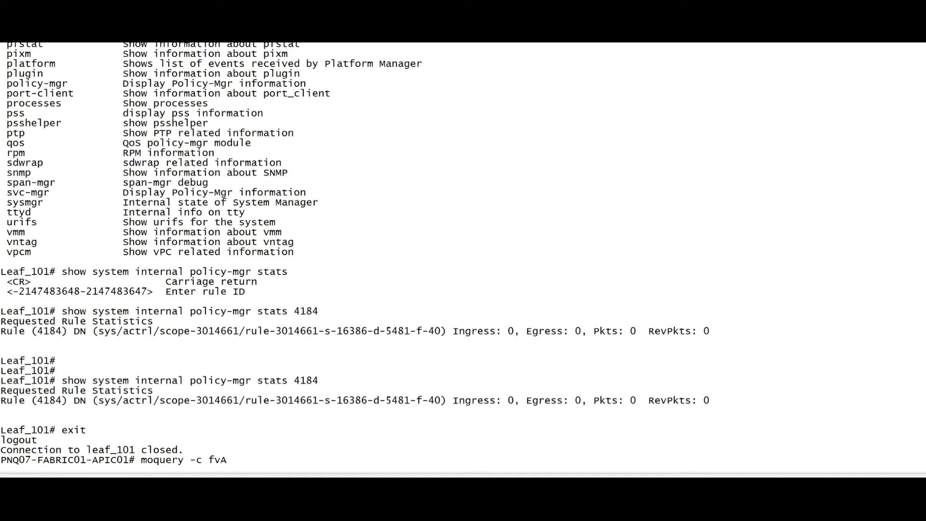
pyautogui.write('EPg | grep')
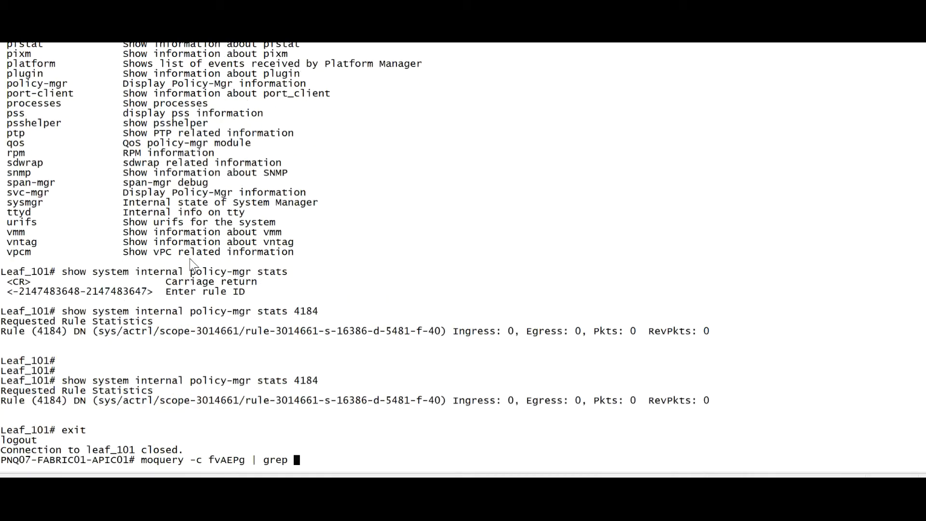
pyautogui.write('EGP')
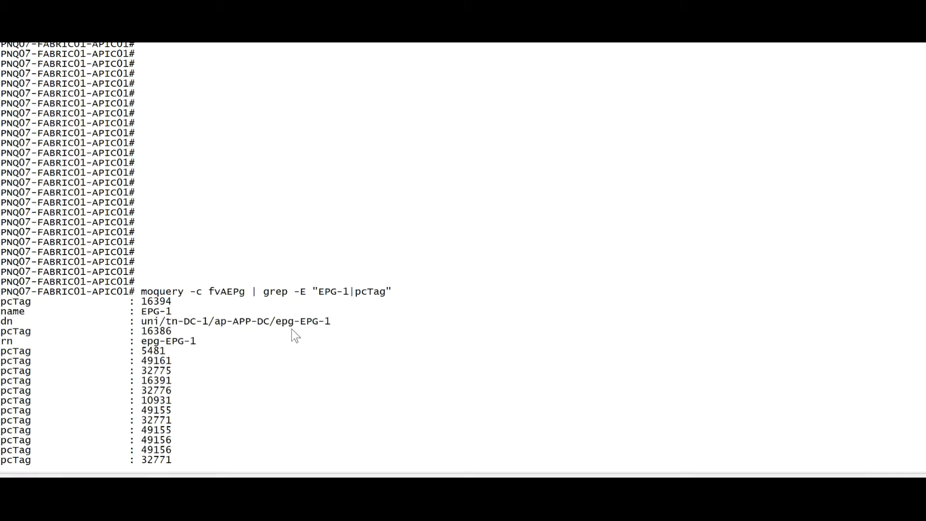
pyautogui.moveTo(271, 334)
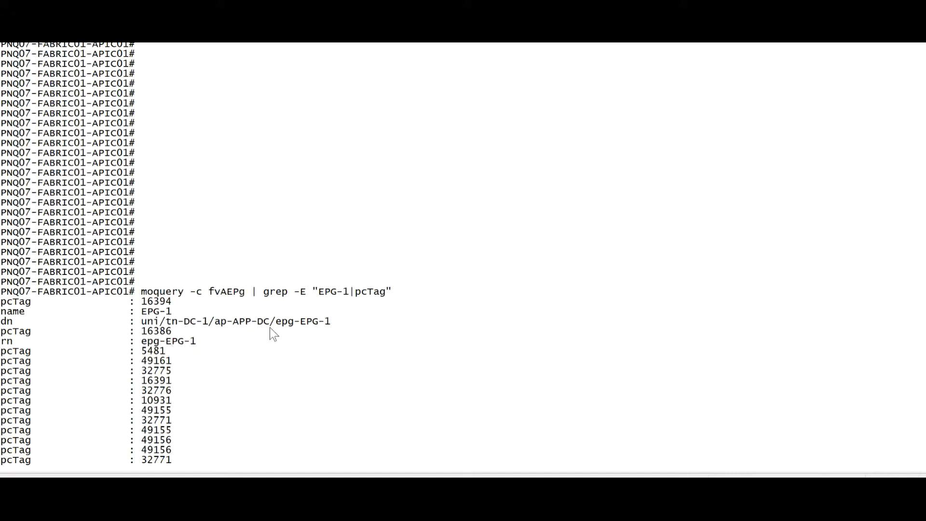
pyautogui.moveTo(331, 329)
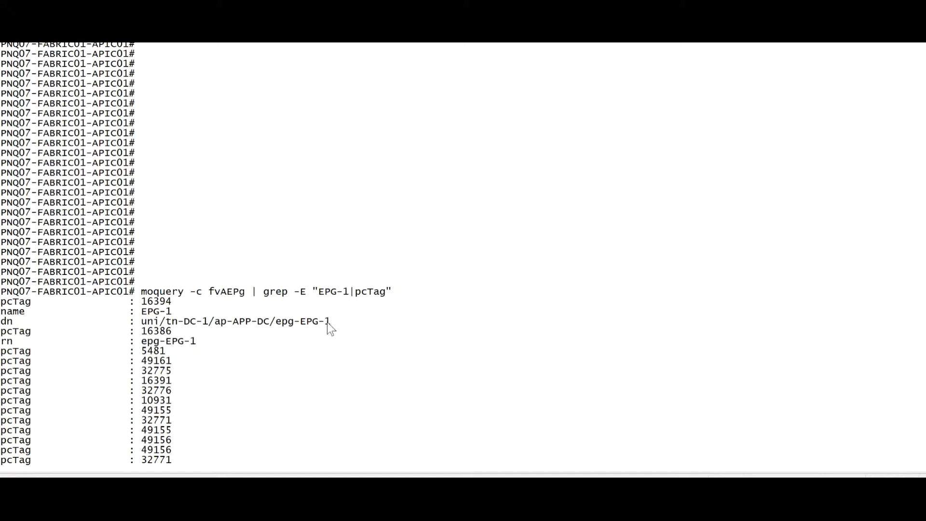